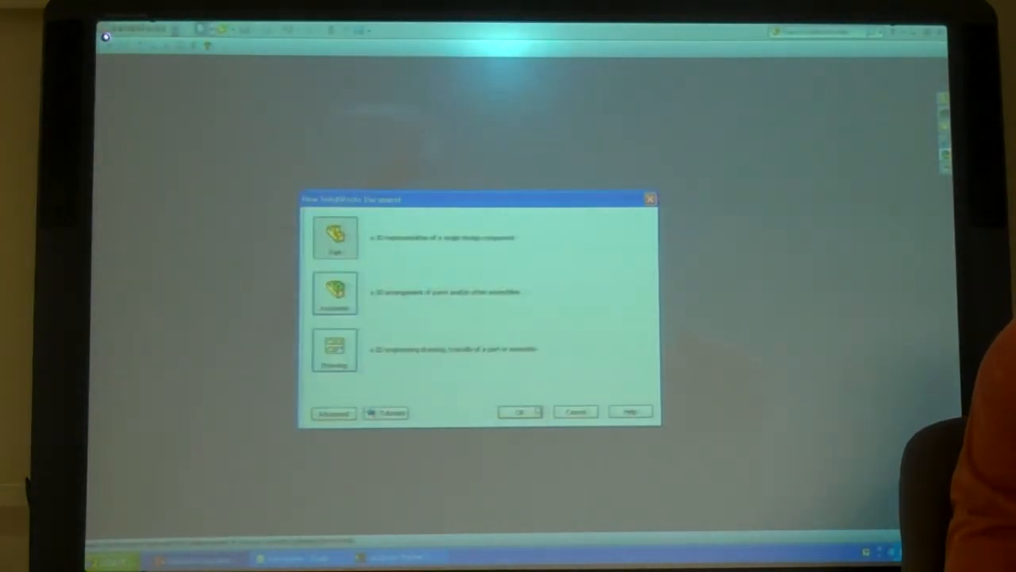
# Create a new Part document from the New SolidWorks Document dialog
pyautogui.click(519, 412)
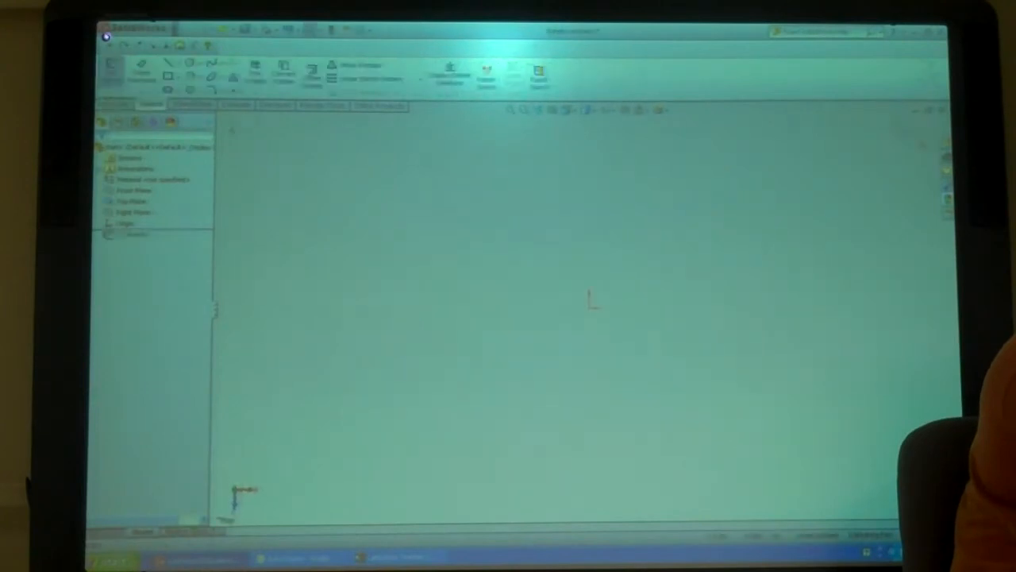
# Extrude the rectangle sketch to a blind depth as a solid block
pyautogui.click(168, 76)
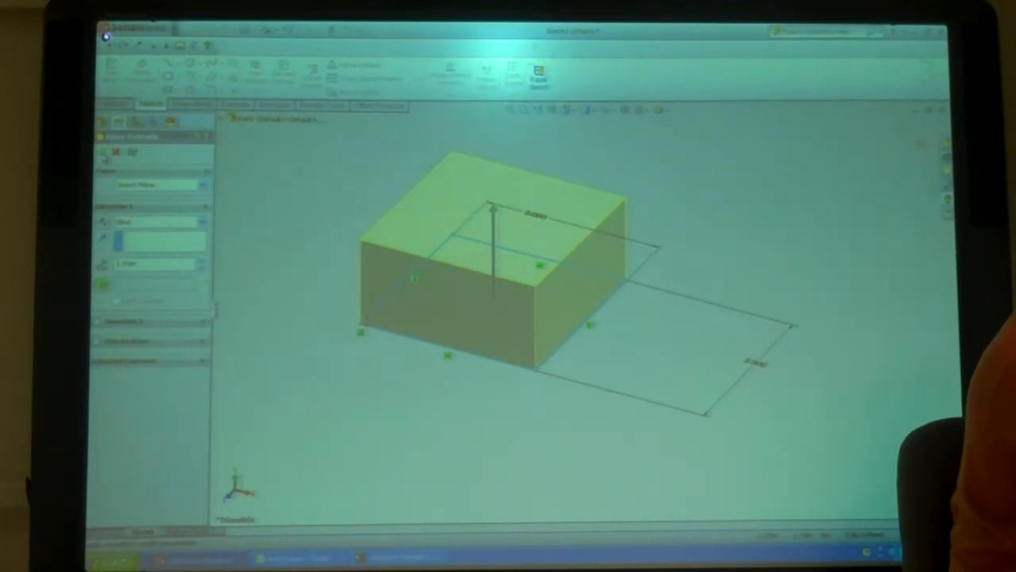
pyautogui.click(104, 153)
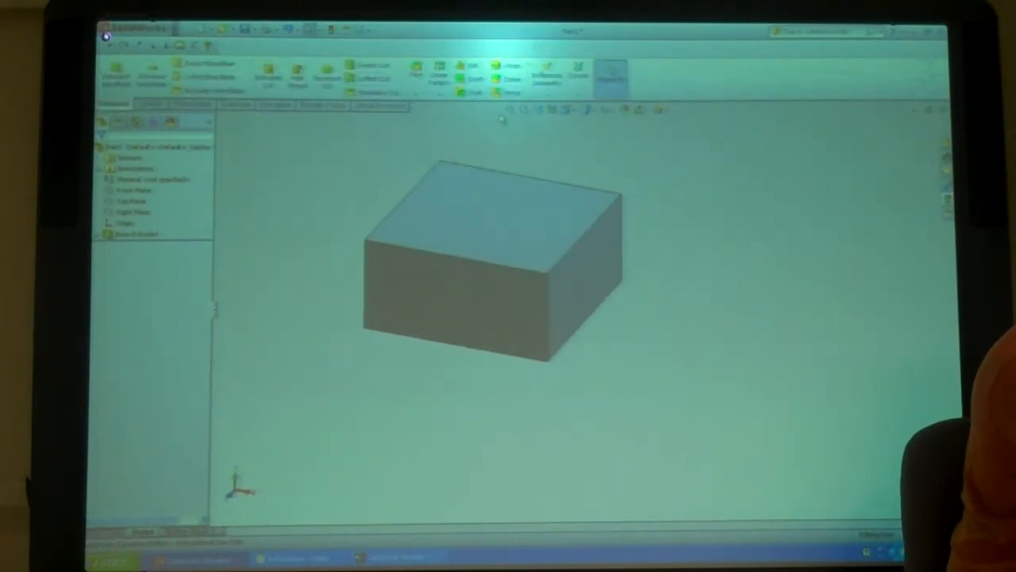
pyautogui.click(493, 223)
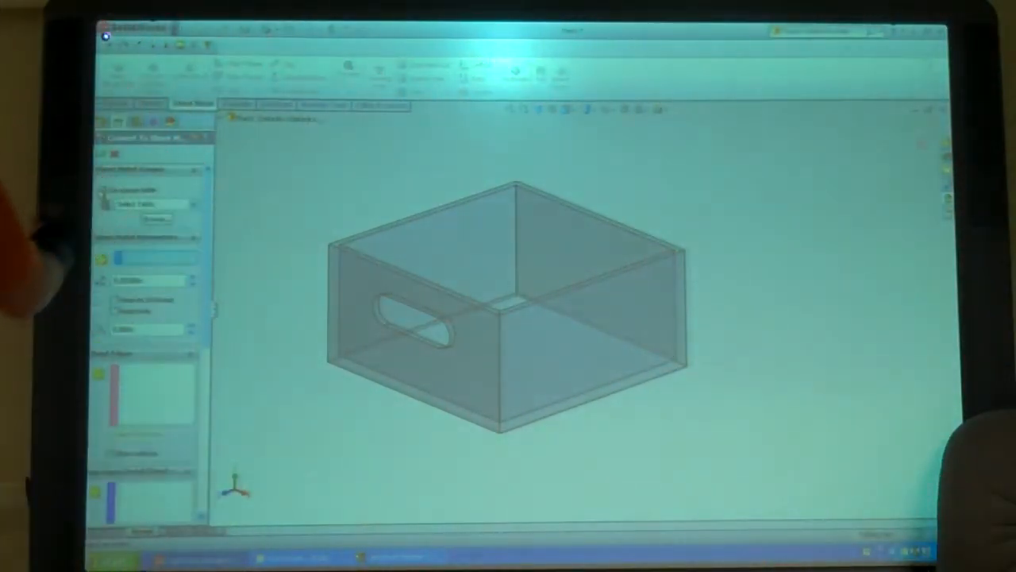
# Enable the gauge table and select SAMPLE TABLE - STEEL for conversion
pyautogui.click(151, 204)
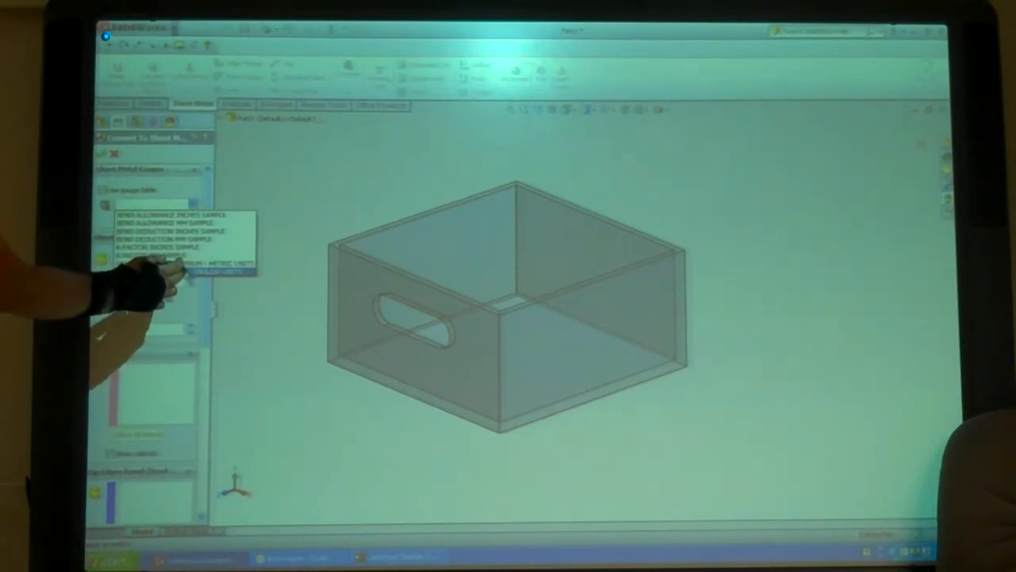
pyautogui.click(182, 270)
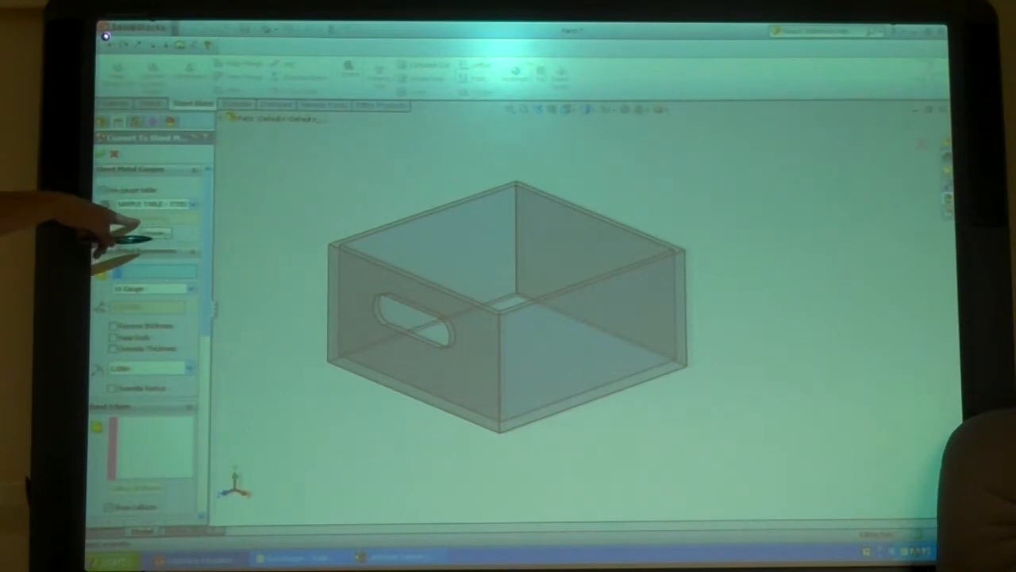
pyautogui.moveTo(143, 230)
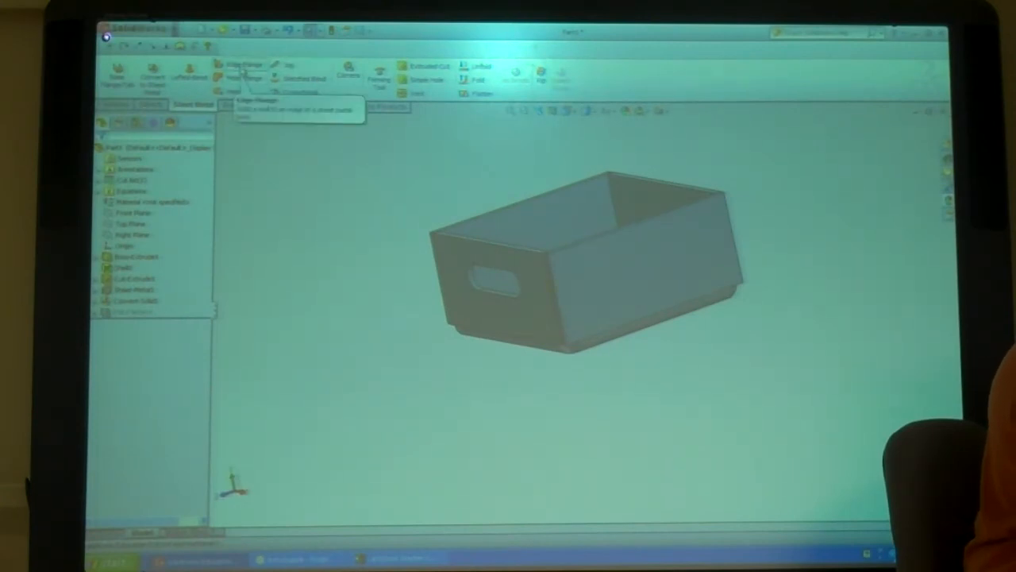
# Flatten the sheet-metal box into its flat blank showing the slot
pyautogui.click(244, 71)
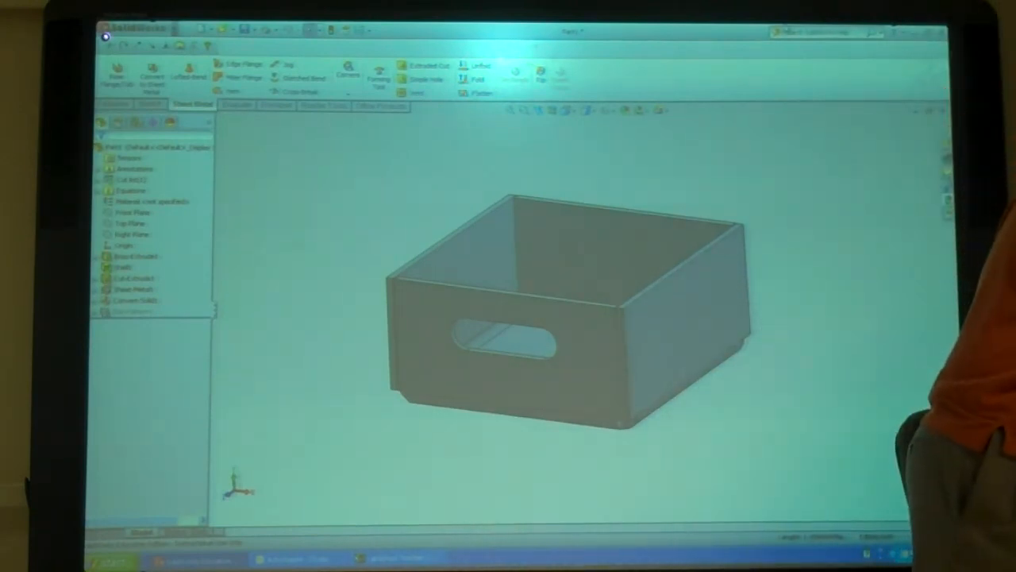
pyautogui.click(480, 93)
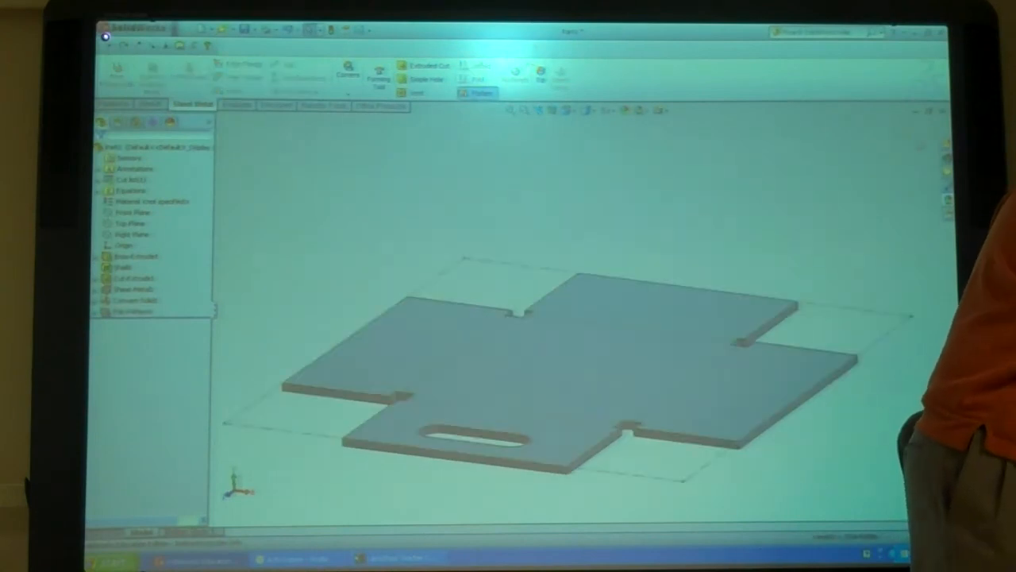